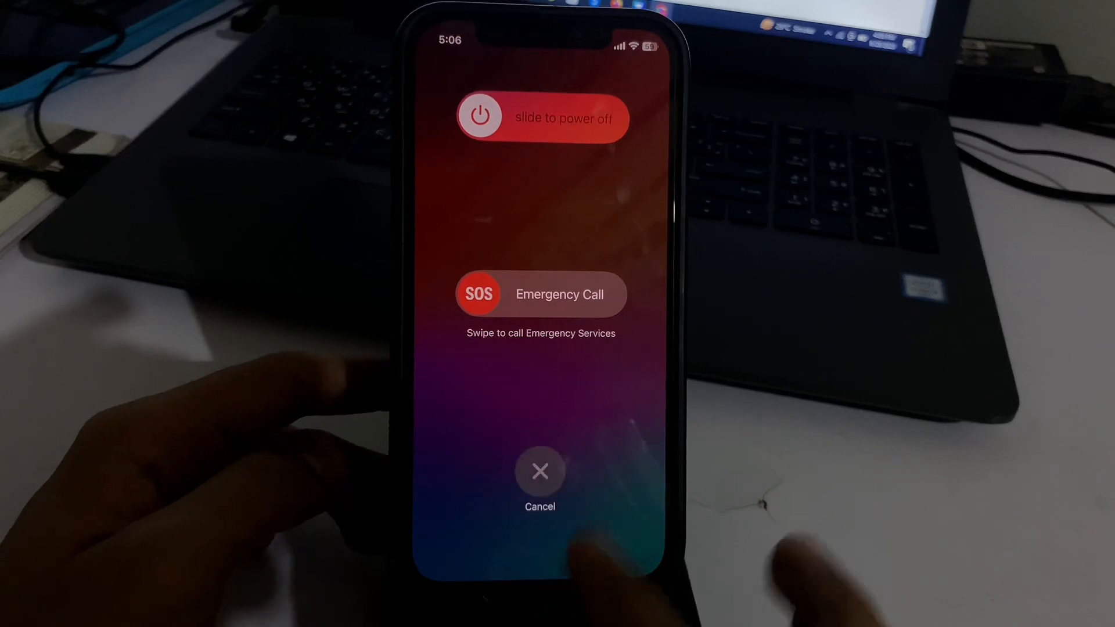
Cancel the slide-to-power-off screen to return to the home screen
{"action": "left_click", "coordinate": [540, 471]}
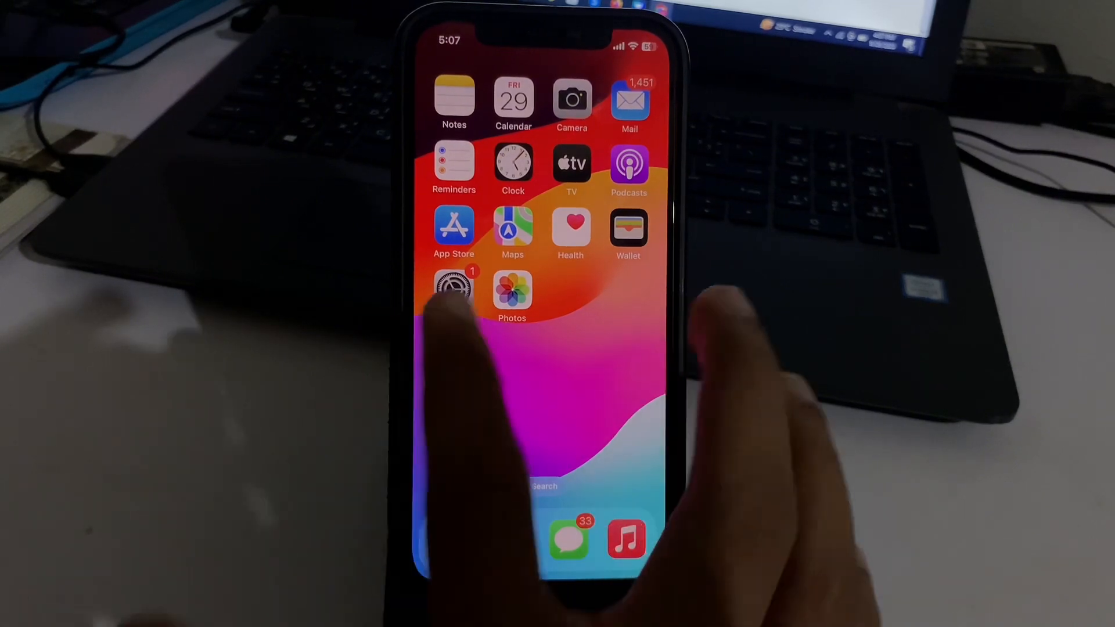
Open Settings > General > Background App Refresh and its top option, then go back
{"action": "left_click", "coordinate": [454, 288]}
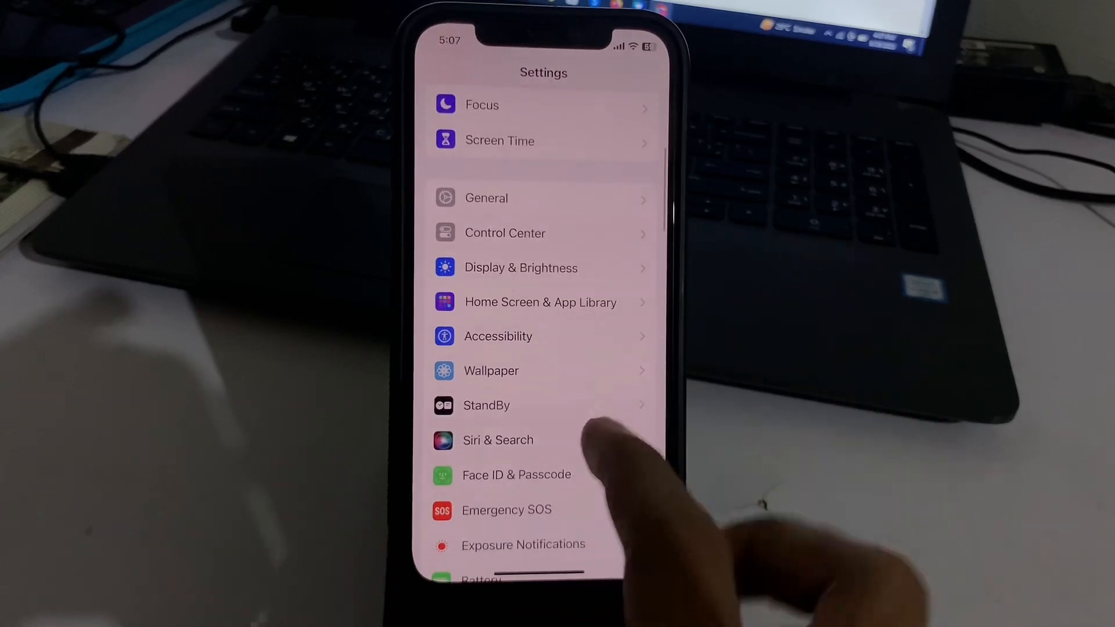
{"action": "left_click", "coordinate": [486, 197]}
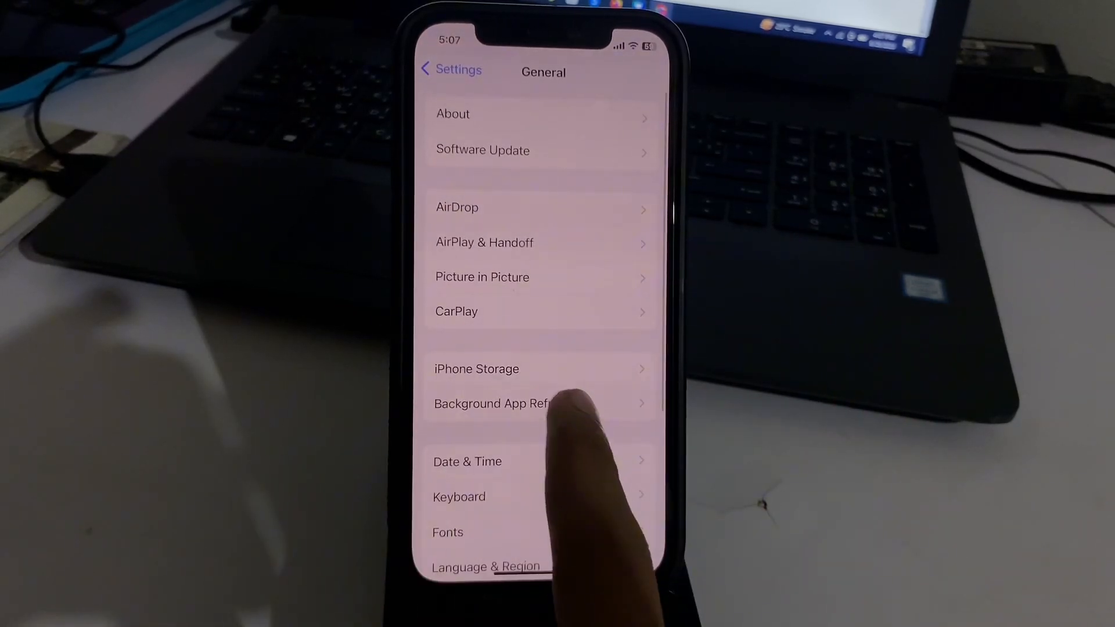
{"action": "left_click", "coordinate": [491, 403]}
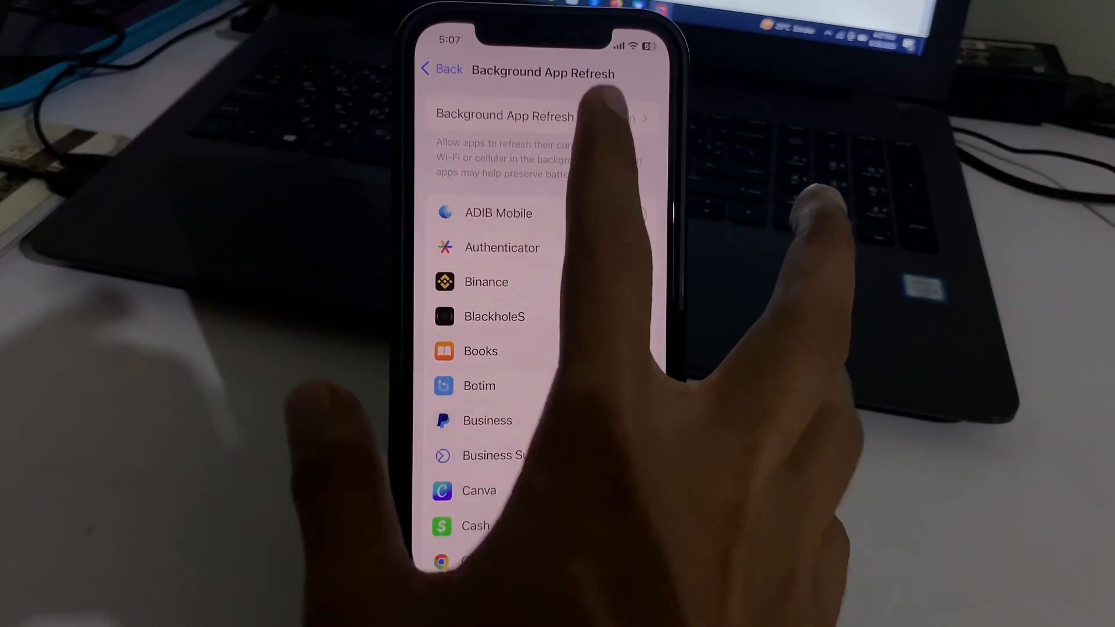
{"action": "left_click", "coordinate": [506, 117]}
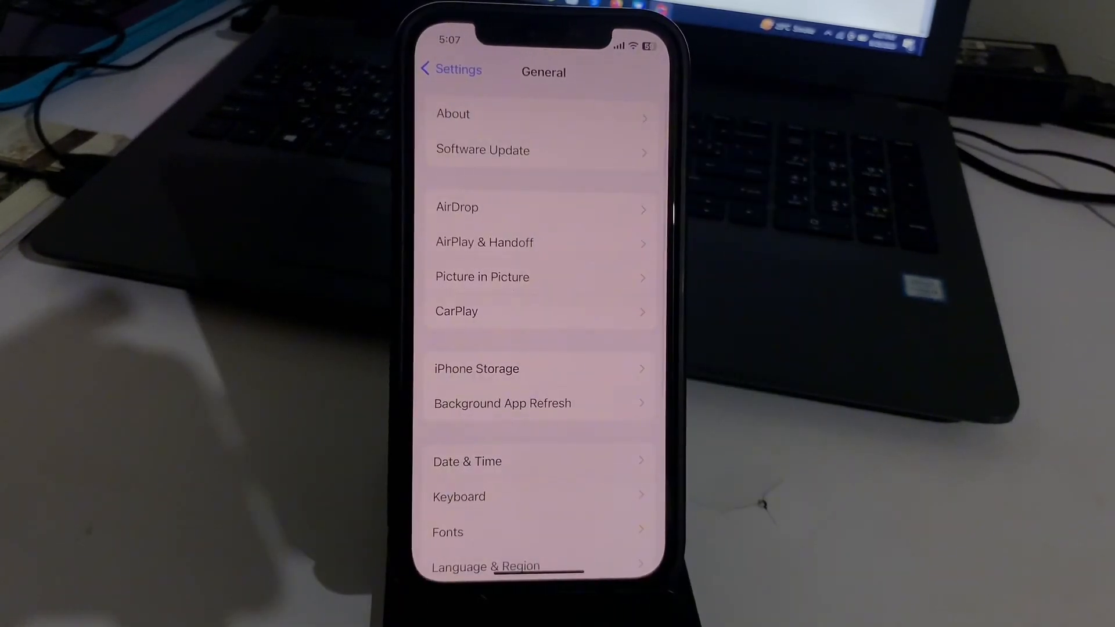
{"action": "left_click", "coordinate": [450, 69]}
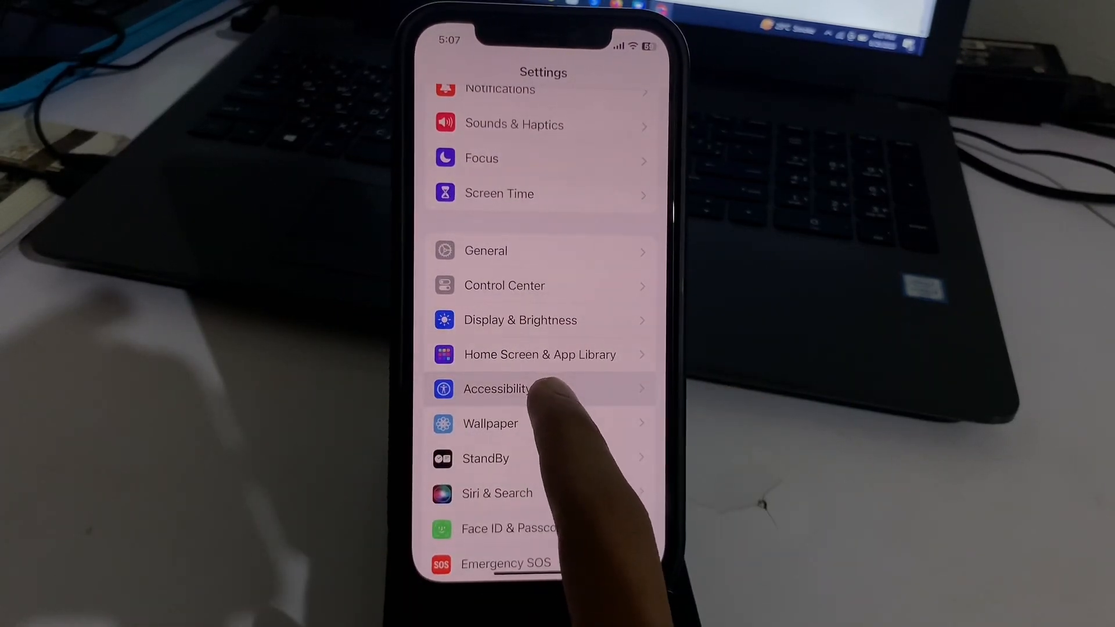
Switch on the Auto-Brightness toggle under Accessibility > Display & Text Size
{"action": "left_click", "coordinate": [493, 389]}
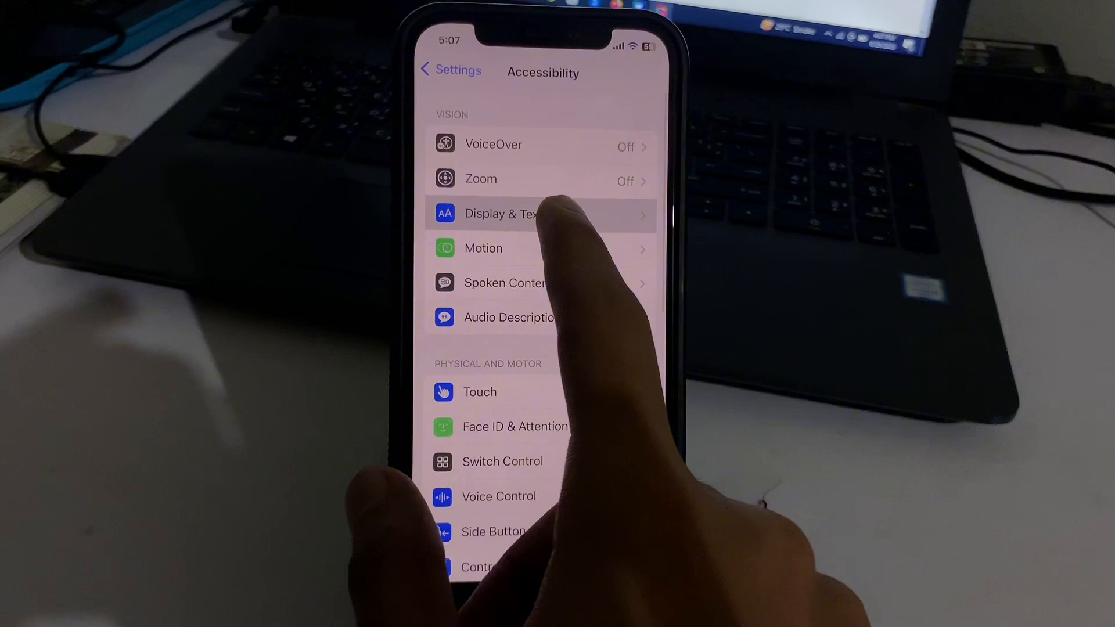
{"action": "left_click", "coordinate": [499, 213]}
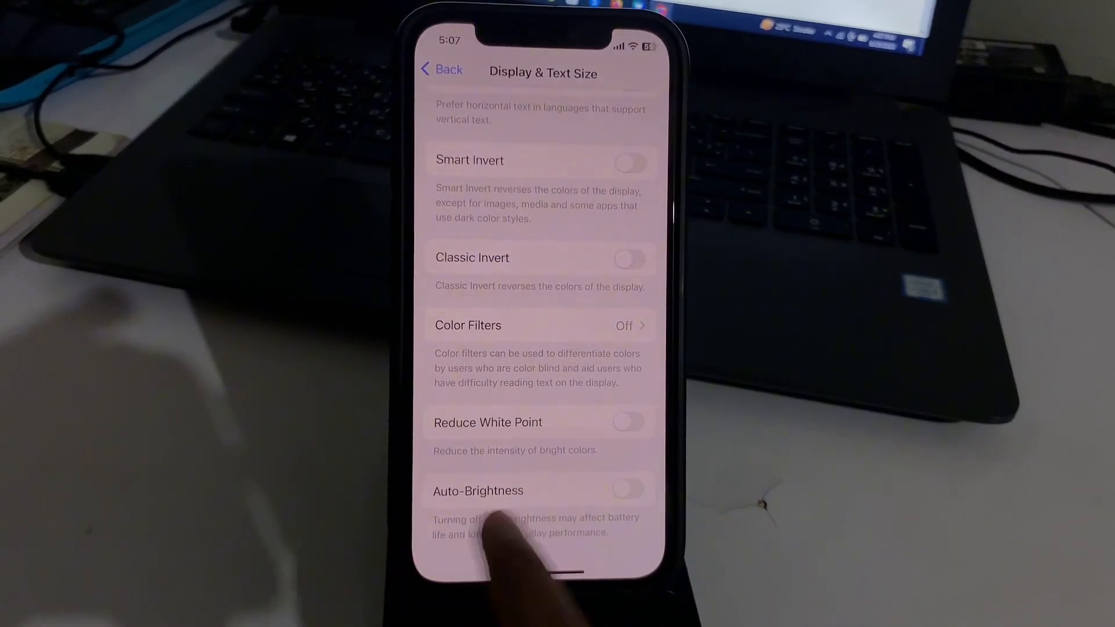
{"action": "left_click", "coordinate": [627, 491]}
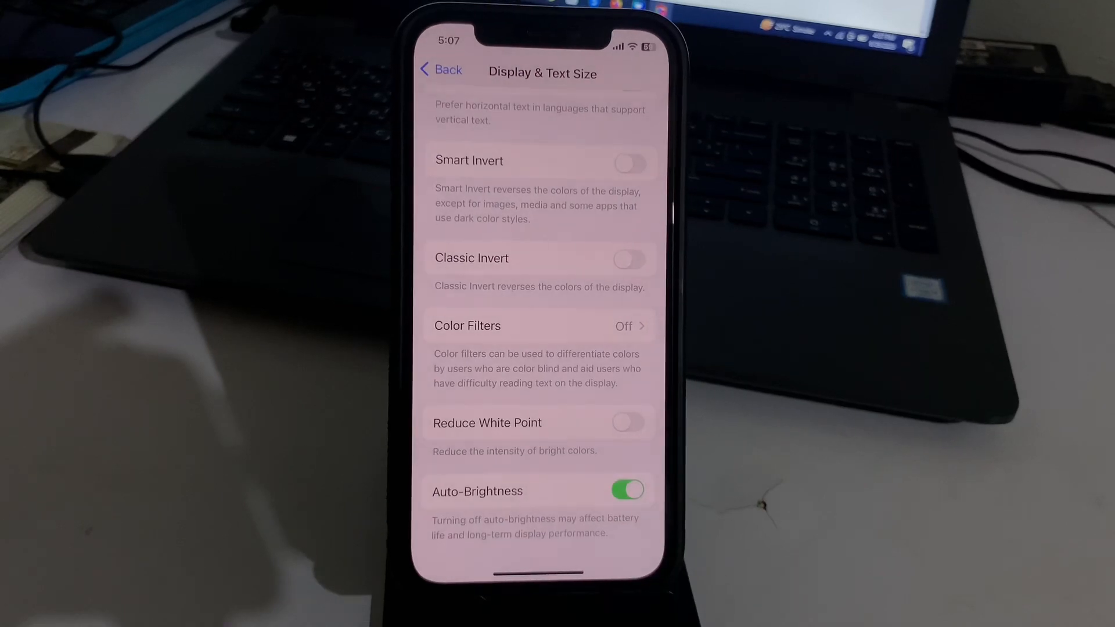